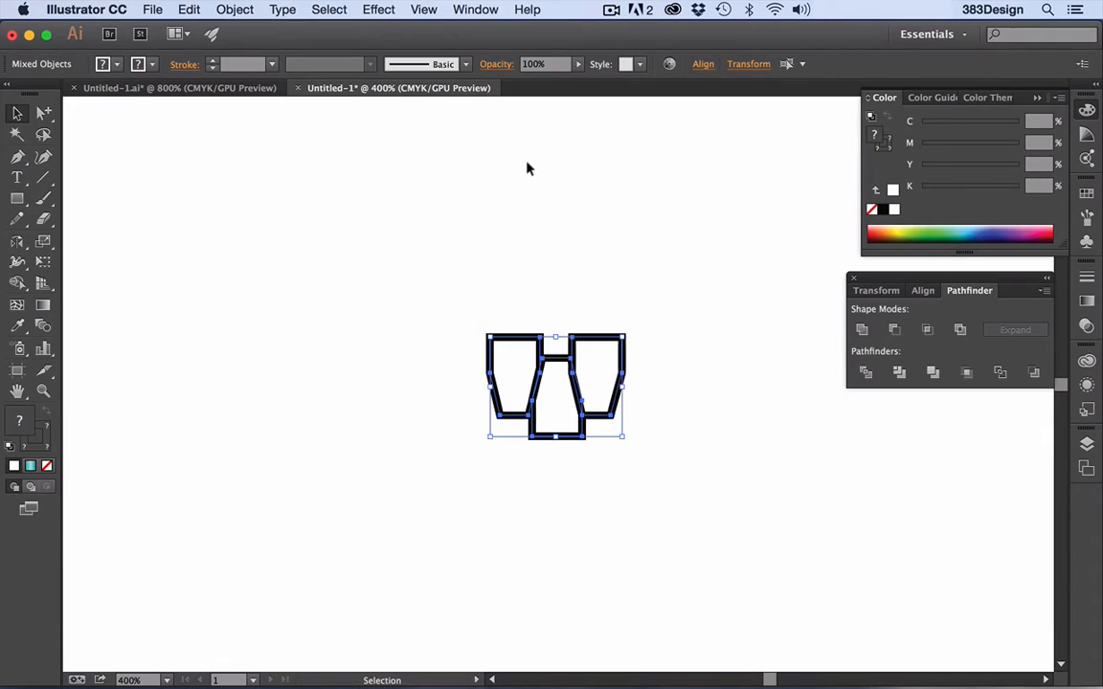
- Drag the outlined three-piece motif higher on the artboard and nudge it into place
drag(555, 386, 511, 265)
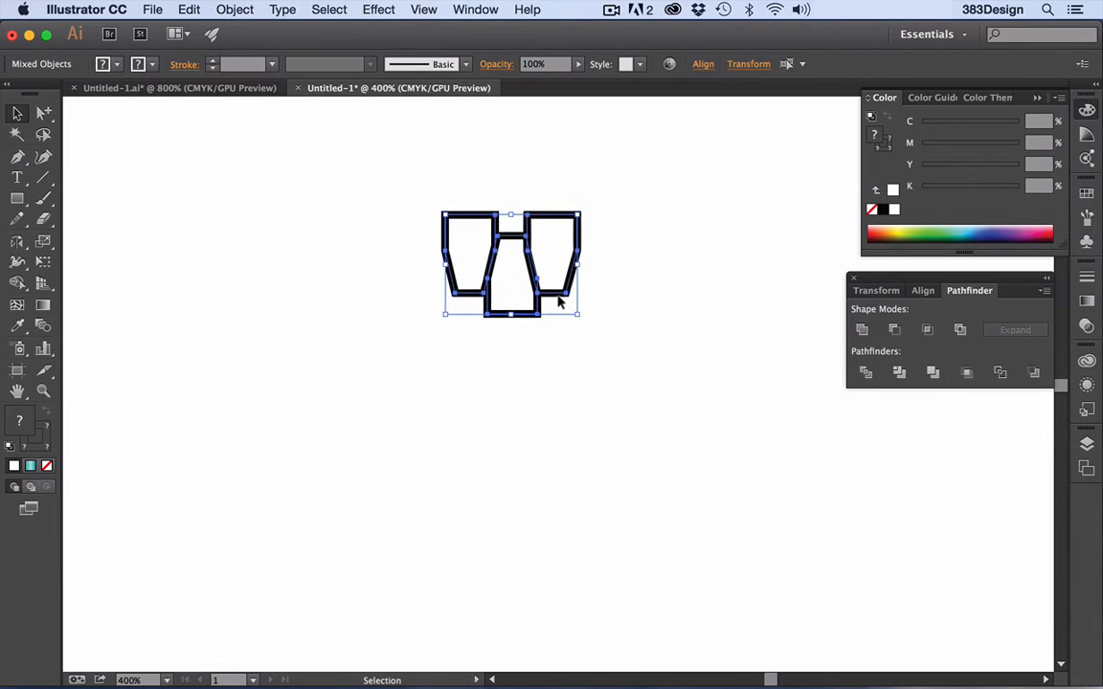
drag(510, 265, 474, 285)
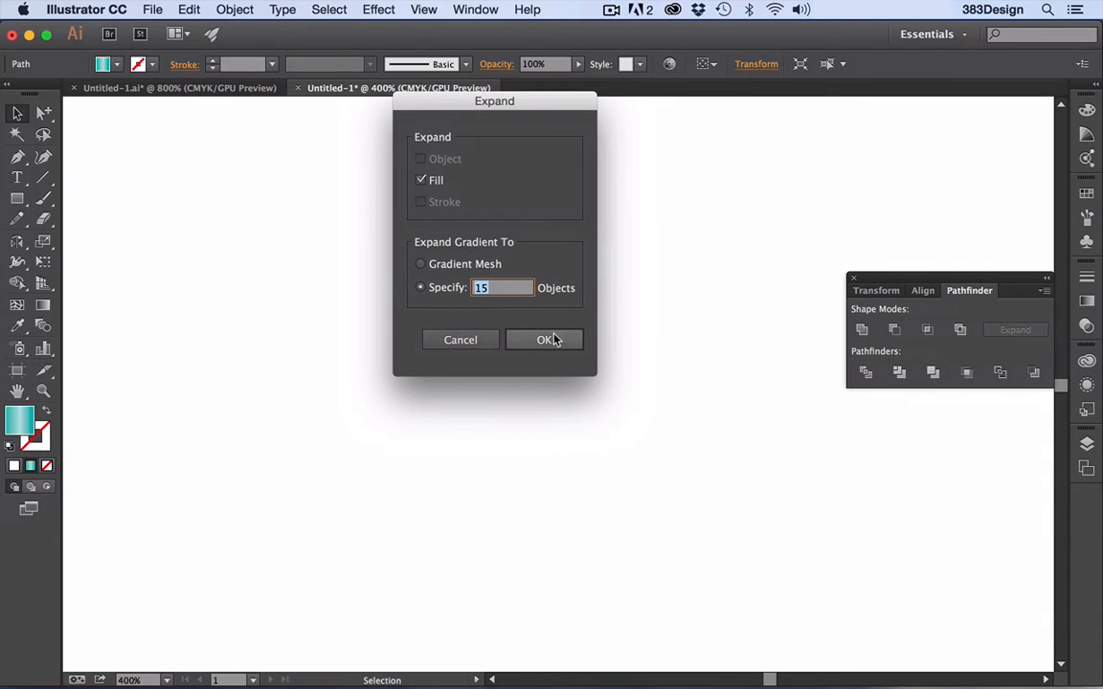
- Confirm expanding the cup shape's gradient fill into 15 separate objects
click(543, 340)
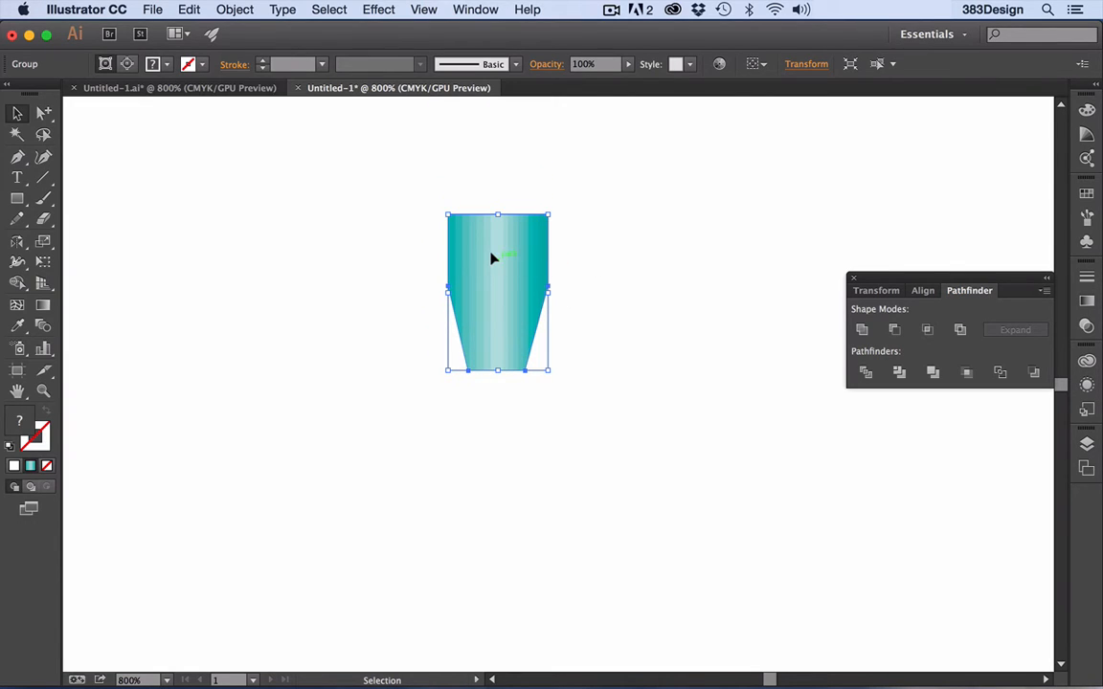
- Ungroup the expanded gradient group into individual color strips via the context menu
right_click(493, 259)
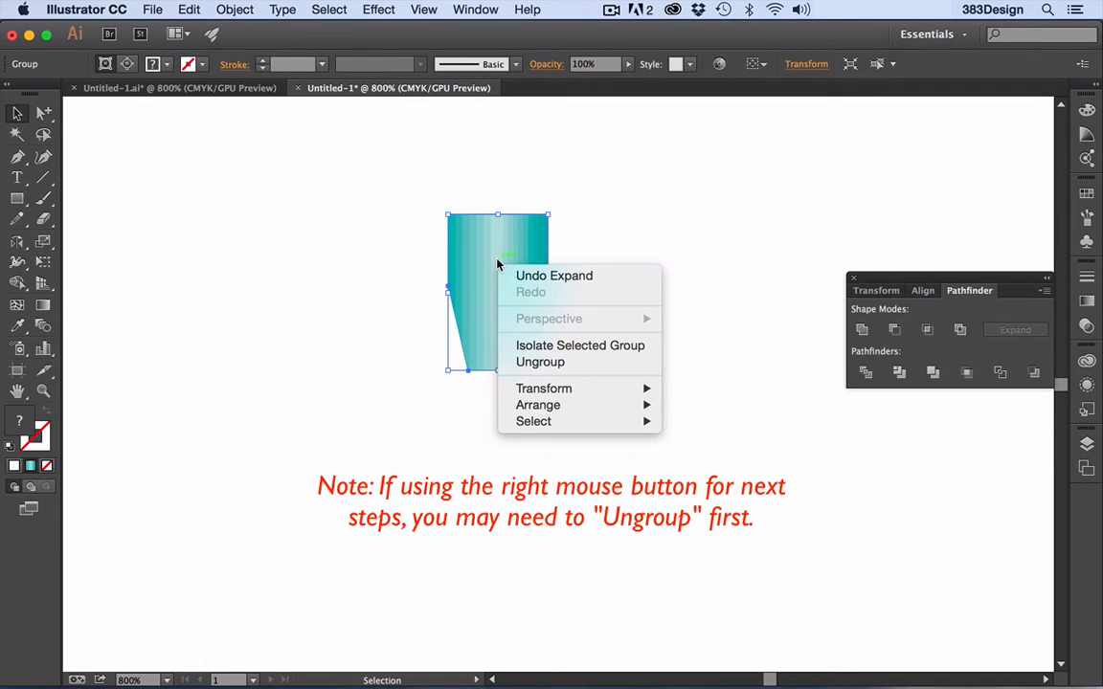
mouse_move(538, 362)
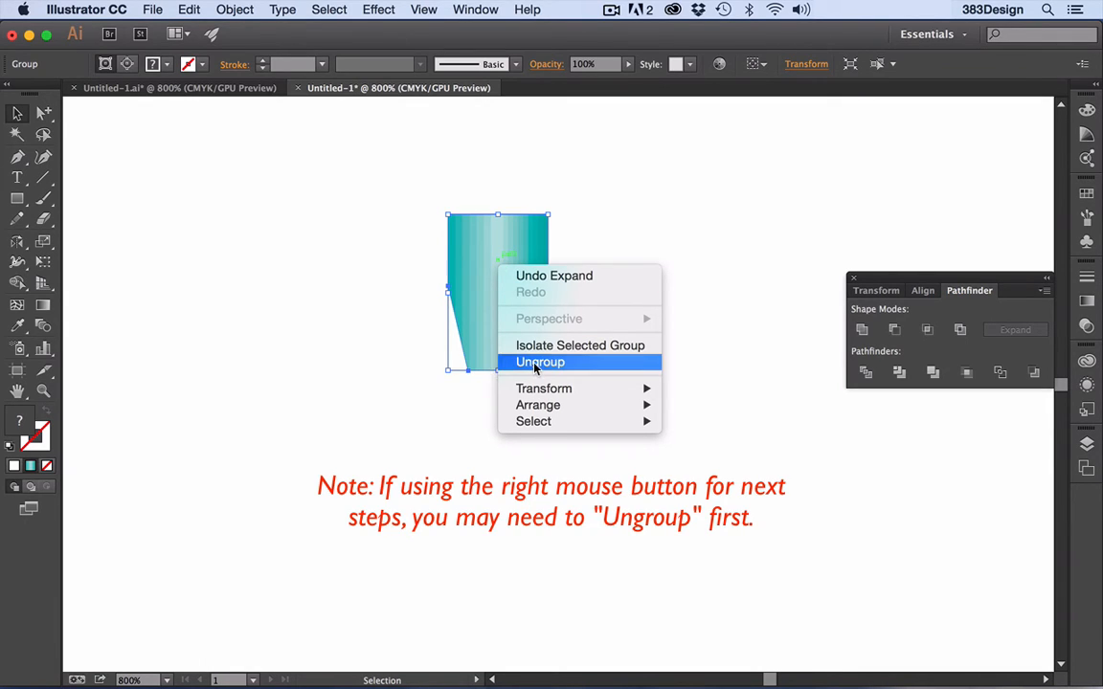
click(539, 362)
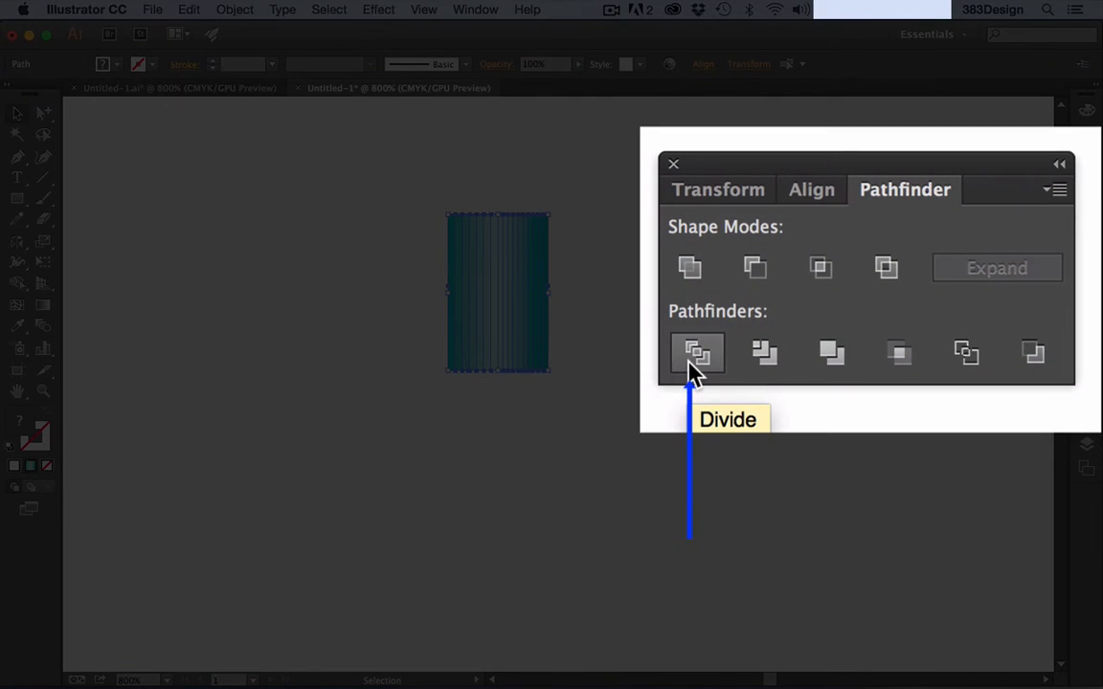
- Ungroup the divided strips, deselect, and drag them into the motif's lower middle shape
right_click(502, 294)
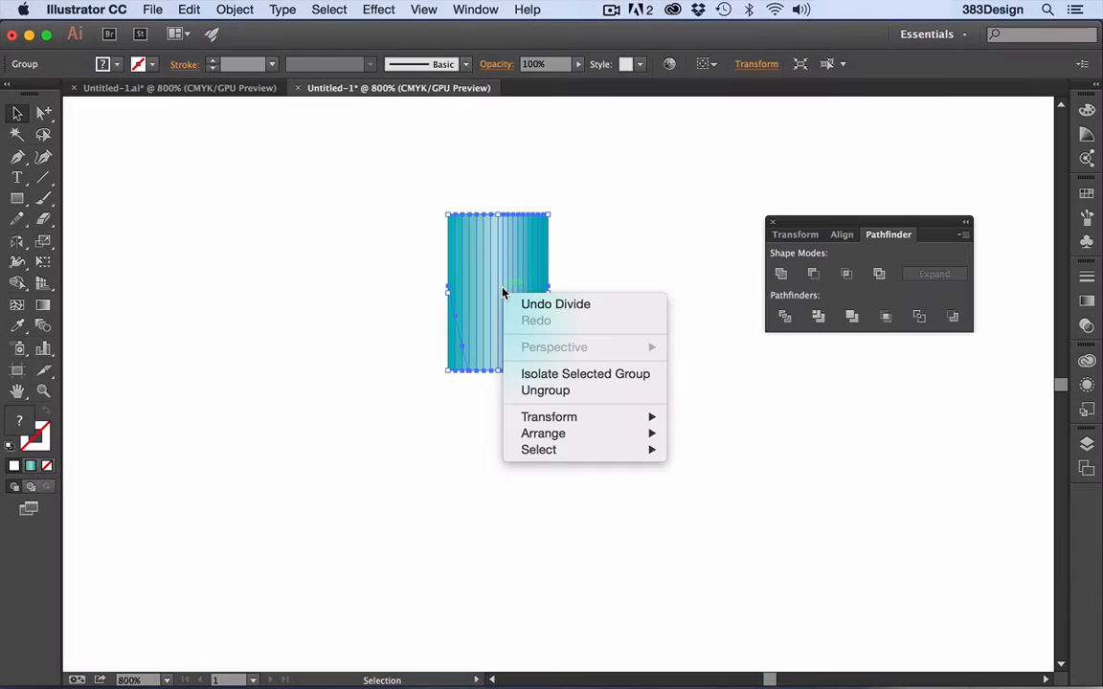
click(599, 236)
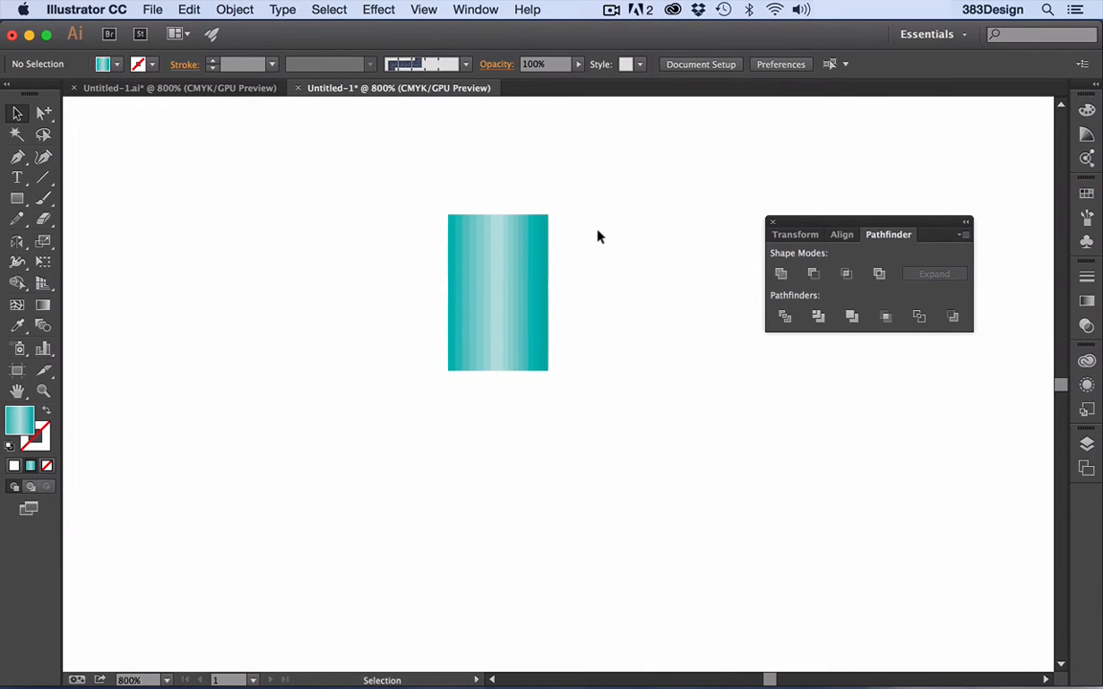
click(235, 10)
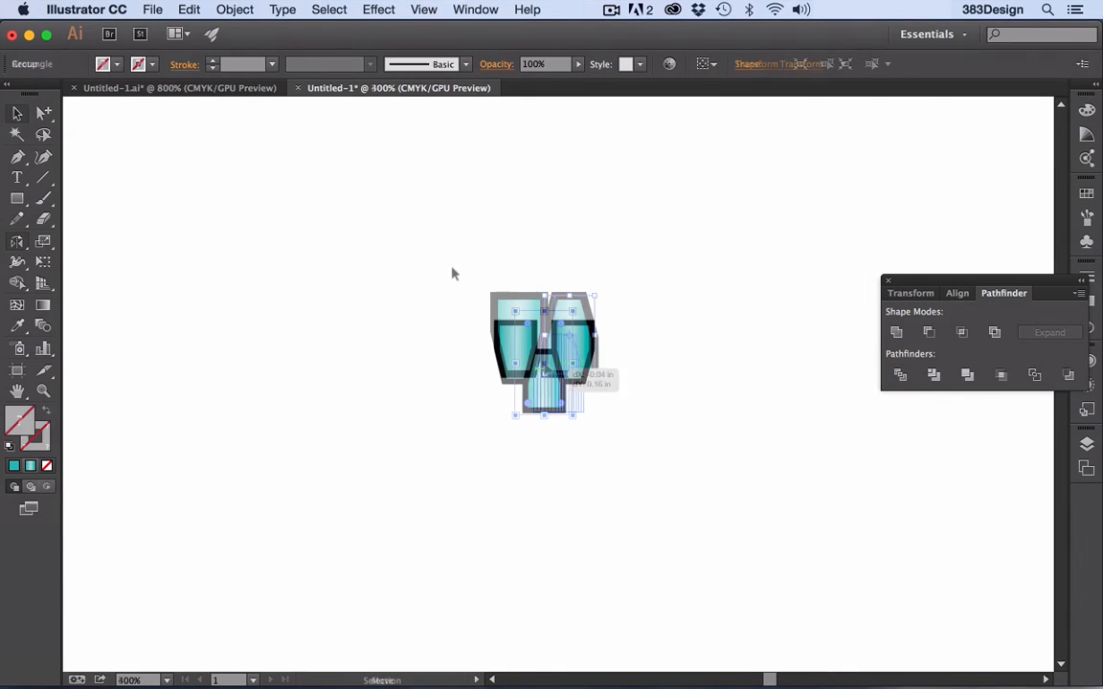
drag(544, 354, 684, 326)
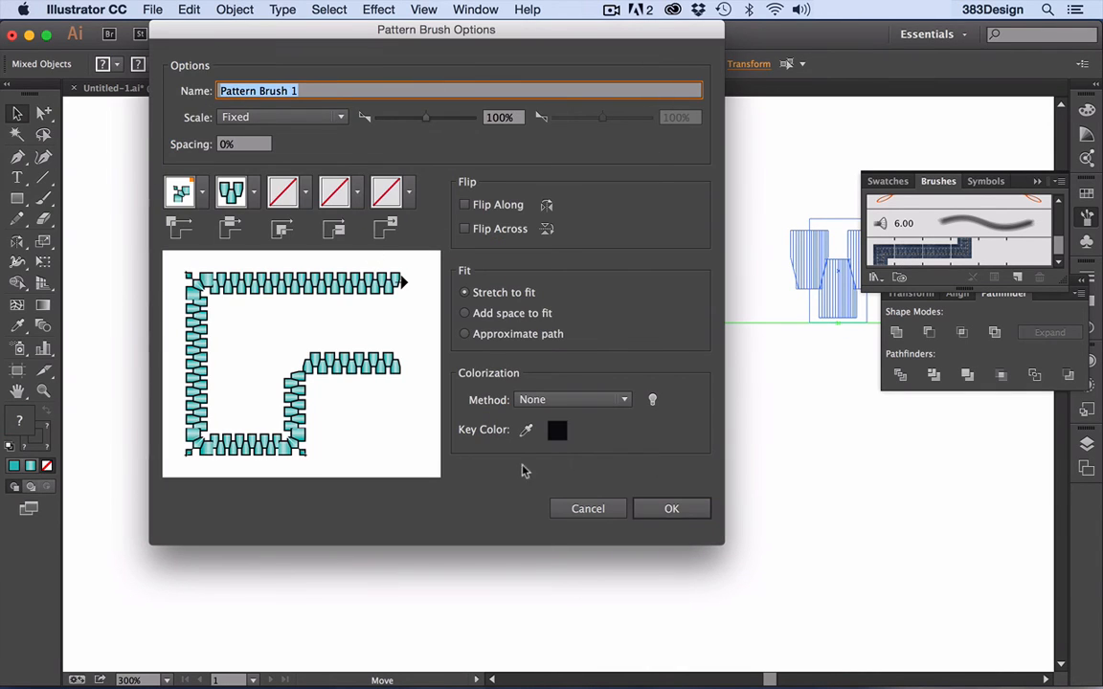
- Choose Hue Shift as the colorization method and create the new pattern brush
click(671, 508)
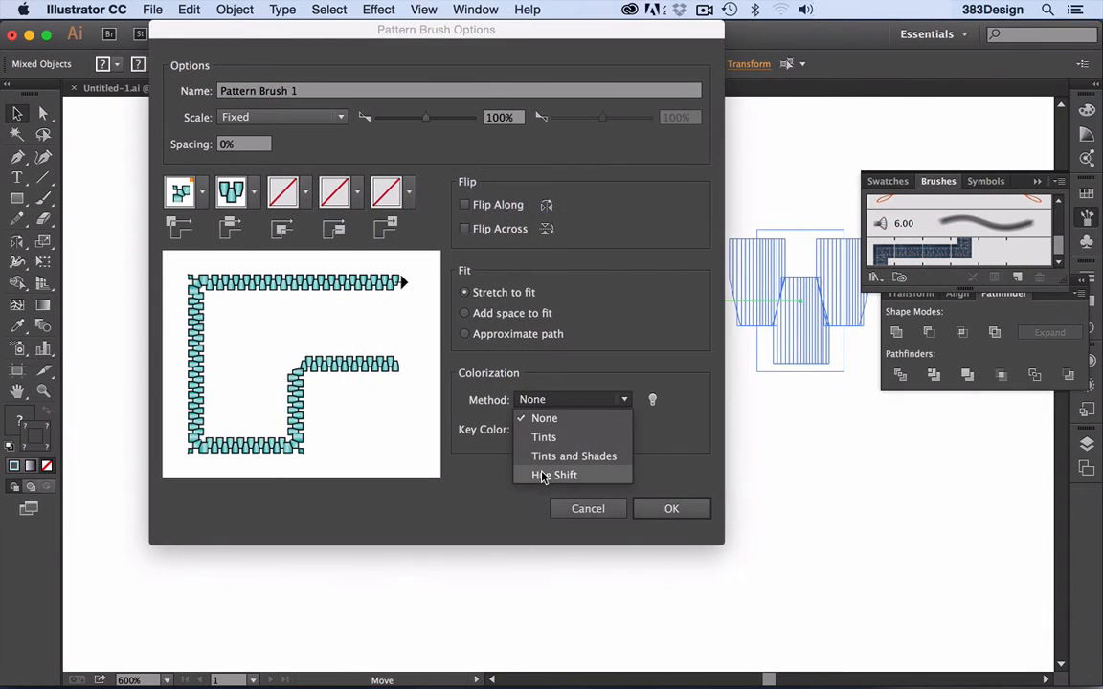
click(552, 475)
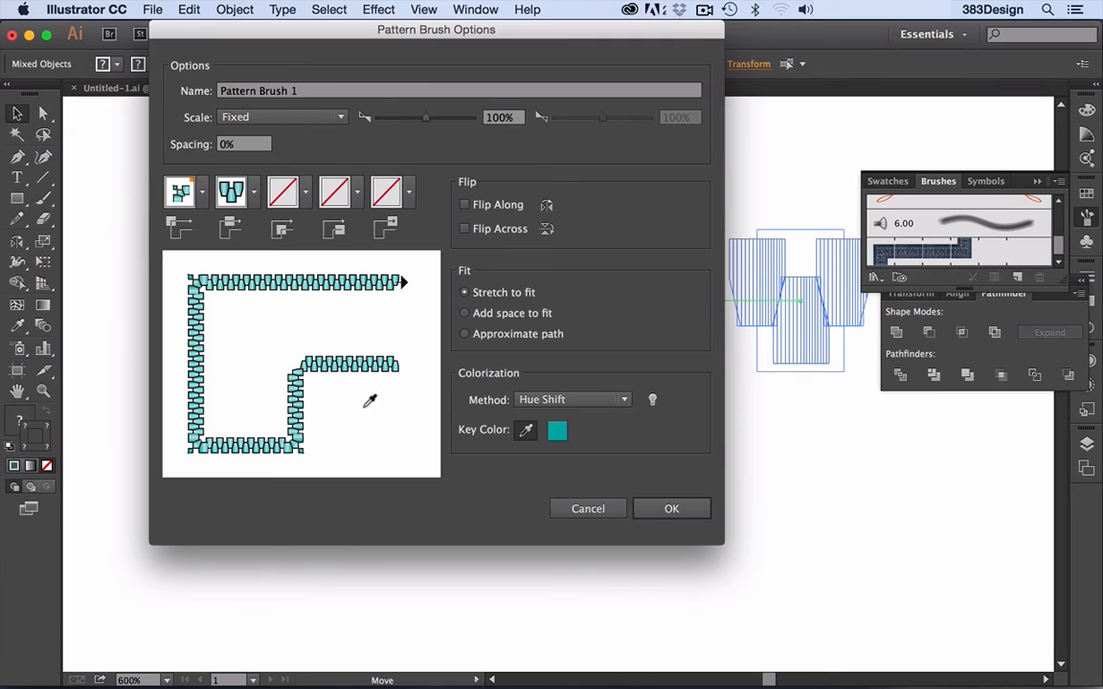
click(672, 508)
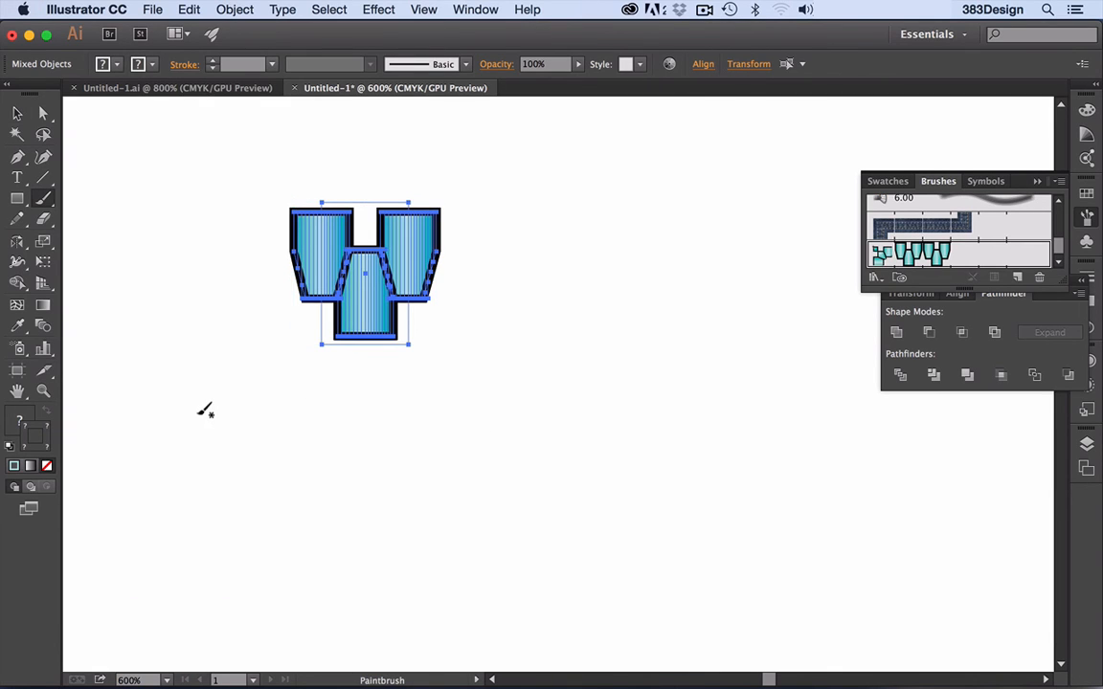